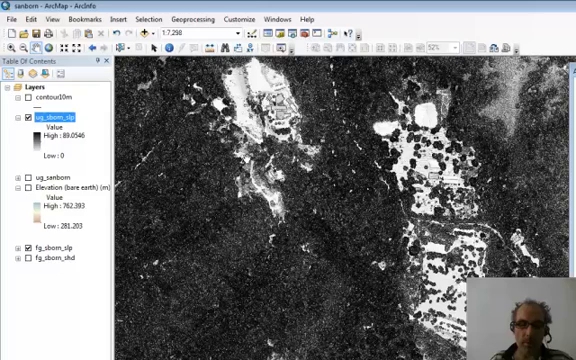
- Toggle ug_sanborn on and off to compare it against the hillshade, leaving the shaded relief showing
click(28, 118)
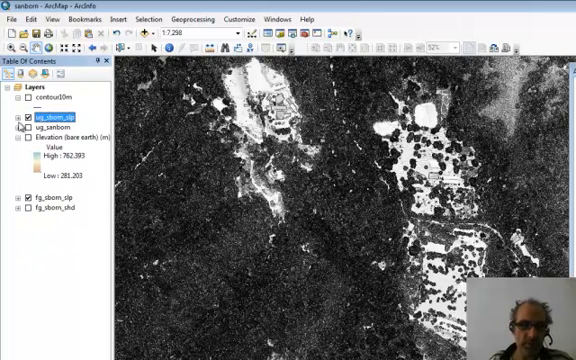
click(24, 128)
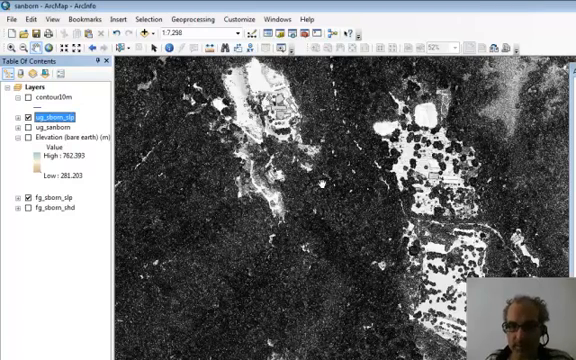
click(28, 116)
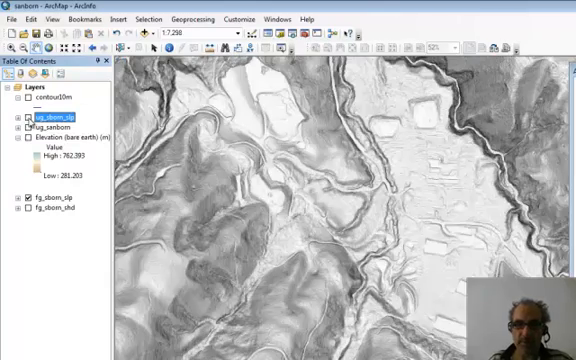
click(30, 114)
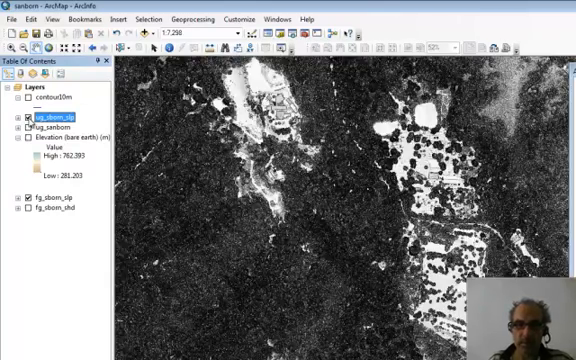
click(28, 116)
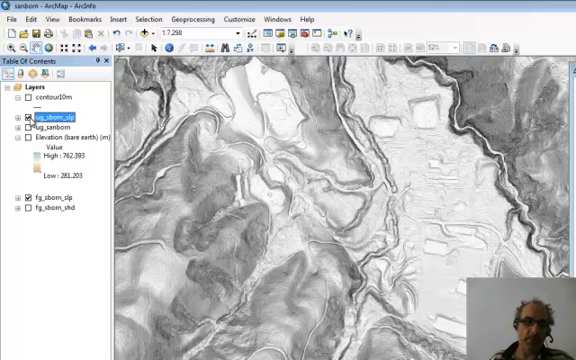
click(28, 118)
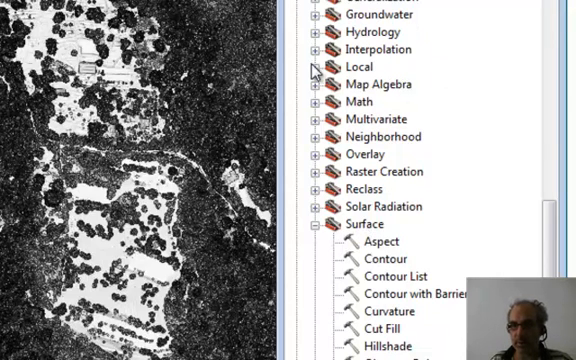
- Expand the Spatial Analyst Map Algebra tools to reach the Raster Calculator
click(322, 84)
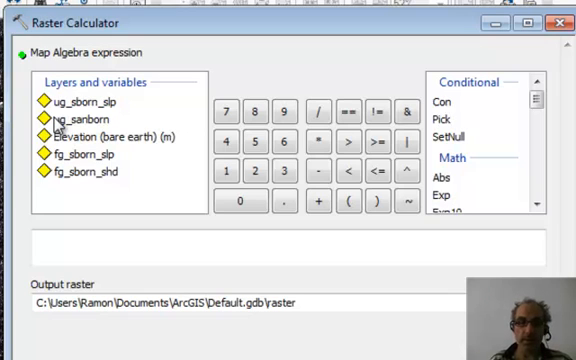
mouse_move(110, 152)
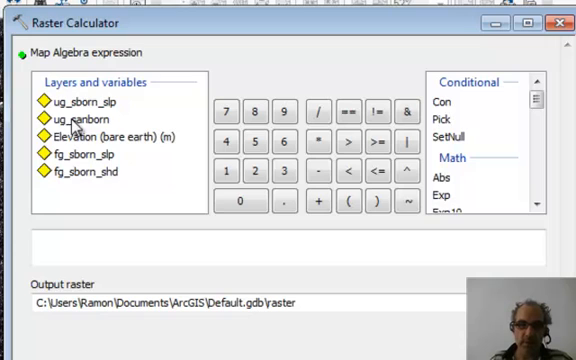
- Build the expression ug_sanborn minus Elevation (bare earth) (m) in the Raster Calculator
double_click(80, 118)
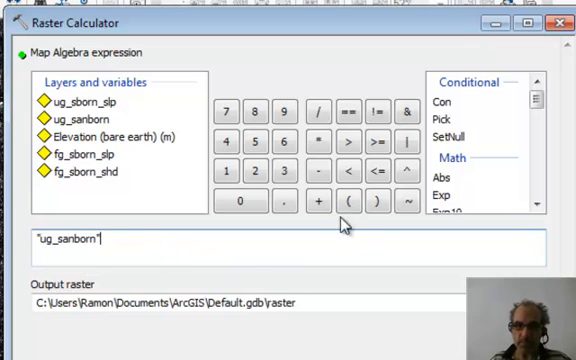
click(318, 172)
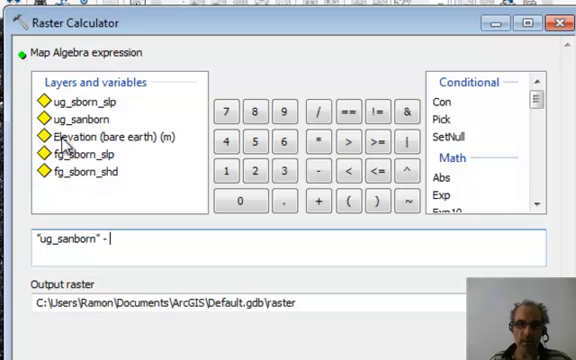
double_click(104, 136)
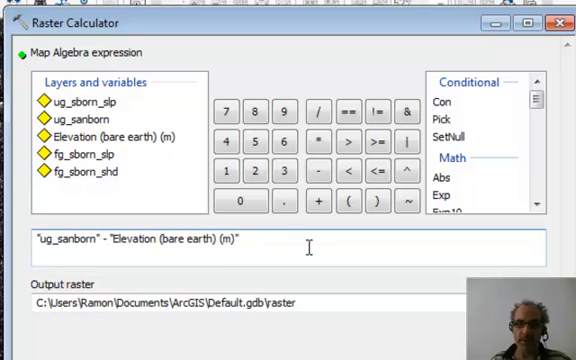
mouse_move(324, 244)
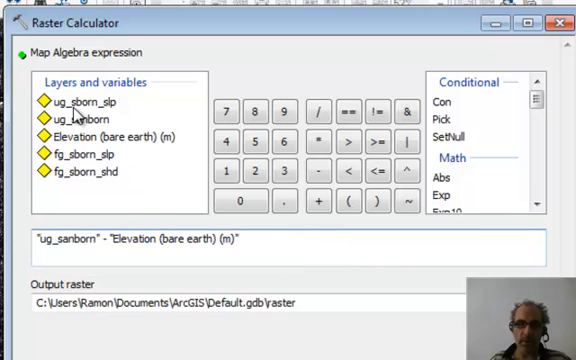
mouse_move(62, 198)
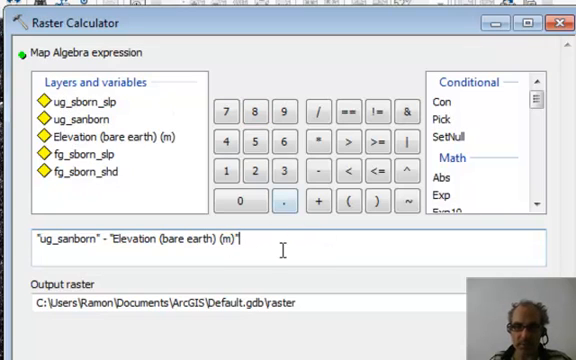
mouse_move(304, 284)
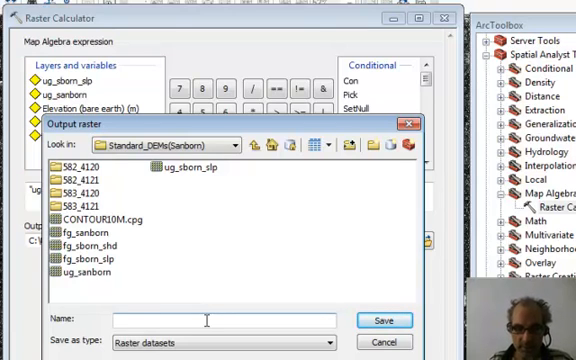
- Name the output raster diff_map in the Standard_DEMs(Sanborn) folder and run the subtraction
text(difference)
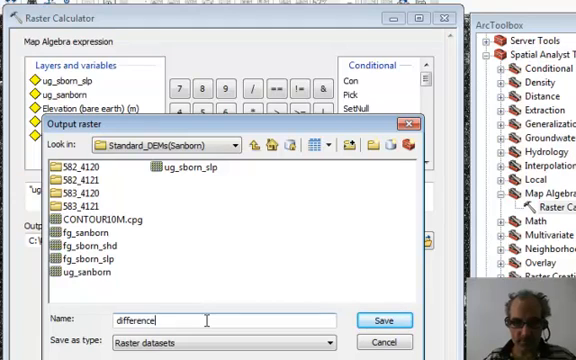
key(BackSpace)
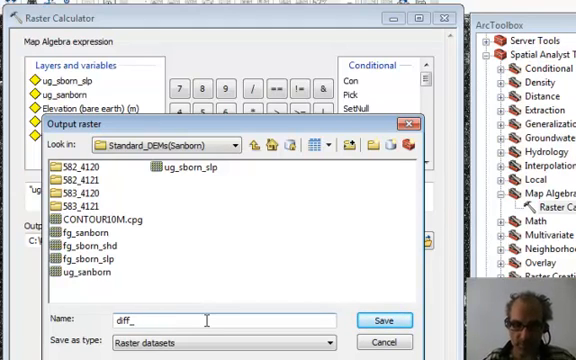
text(map)
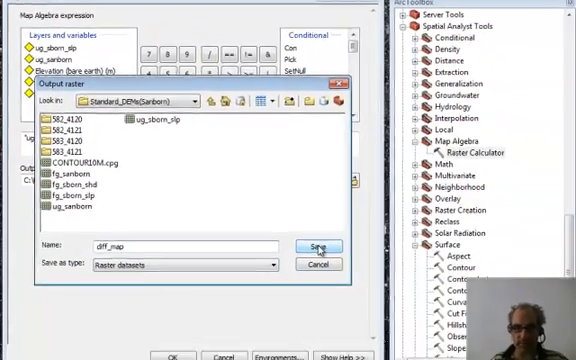
click(324, 244)
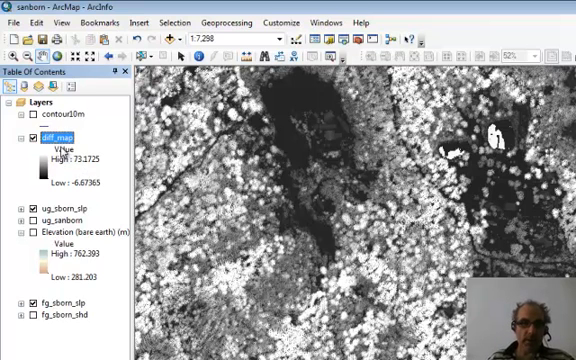
- Bring up diff_map's layer properties to change its symbology color ramp
right_click(56, 136)
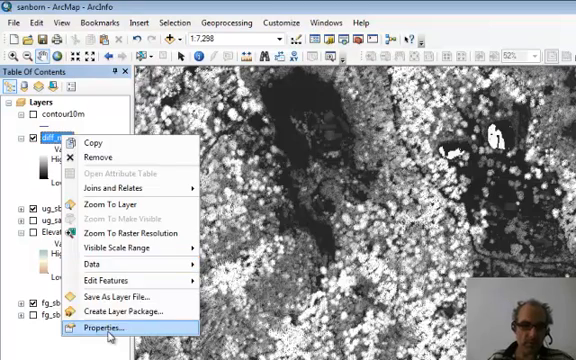
click(104, 328)
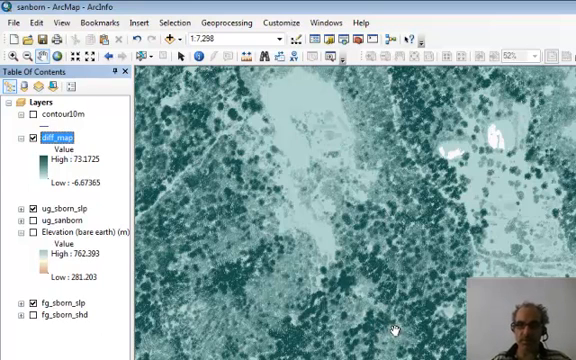
mouse_move(276, 102)
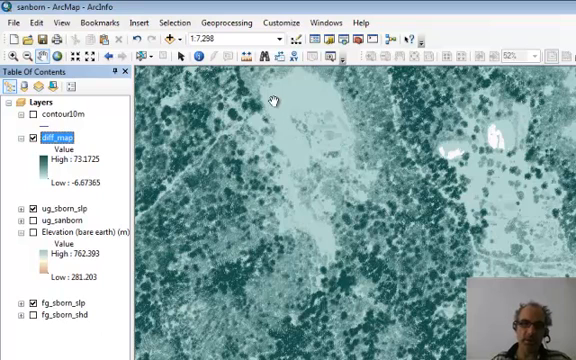
mouse_move(284, 140)
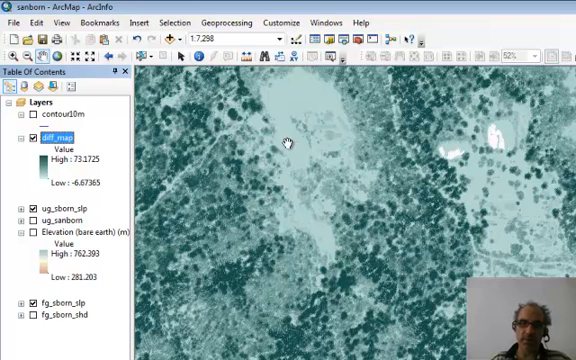
mouse_move(284, 164)
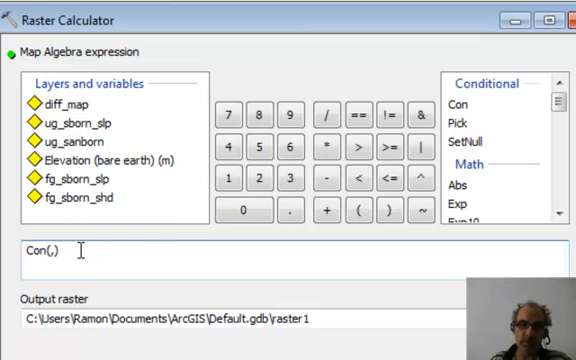
mouse_move(64, 112)
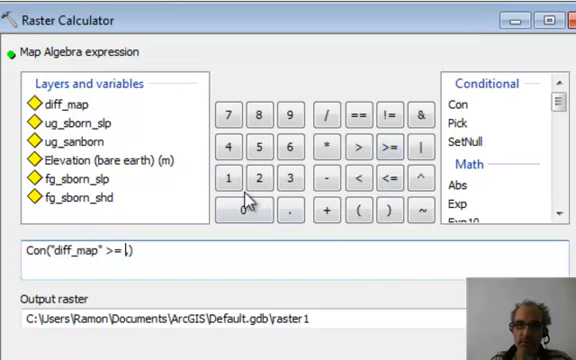
- Compute Con("diff_map" >= 1, "diff_map") and save the result as canopy
click(224, 176)
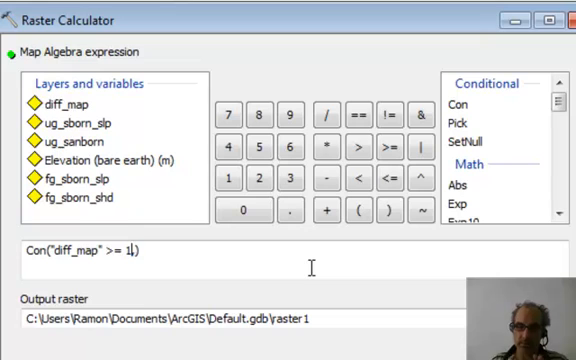
text(,)
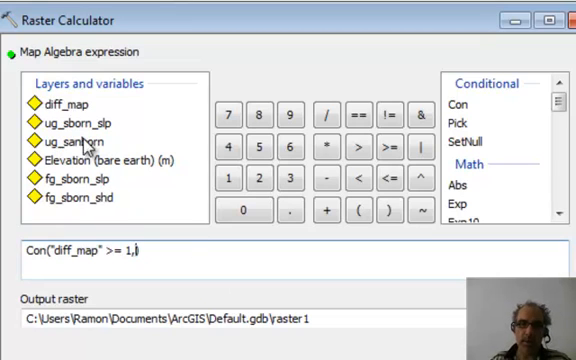
text("diff_map")
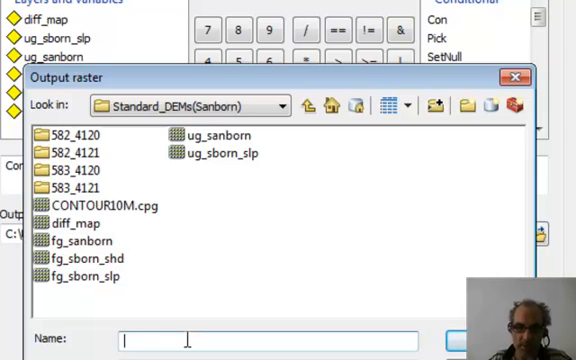
text(canopy)
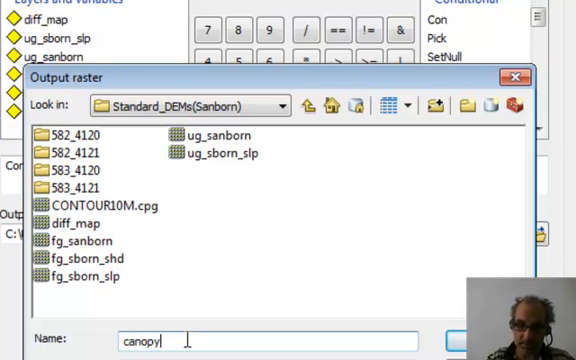
click(460, 340)
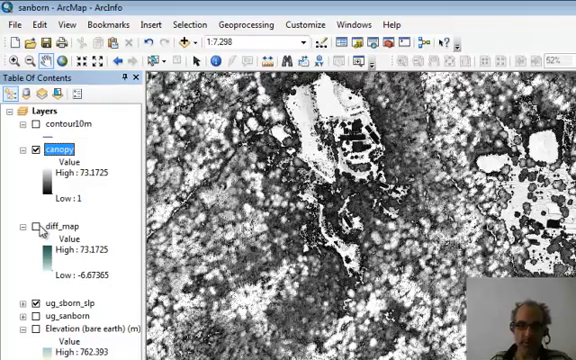
- Bring up the context menu for the new canopy layer
right_click(48, 150)
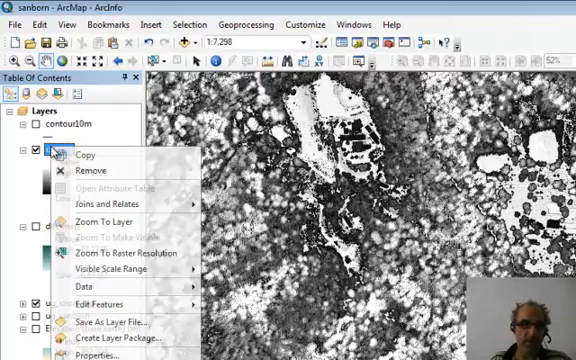